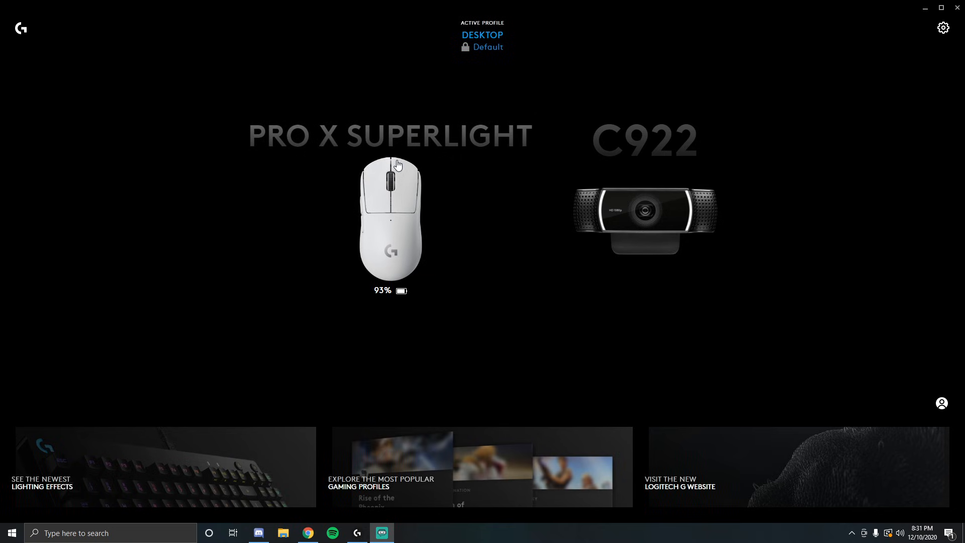
pyautogui.moveTo(411, 187)
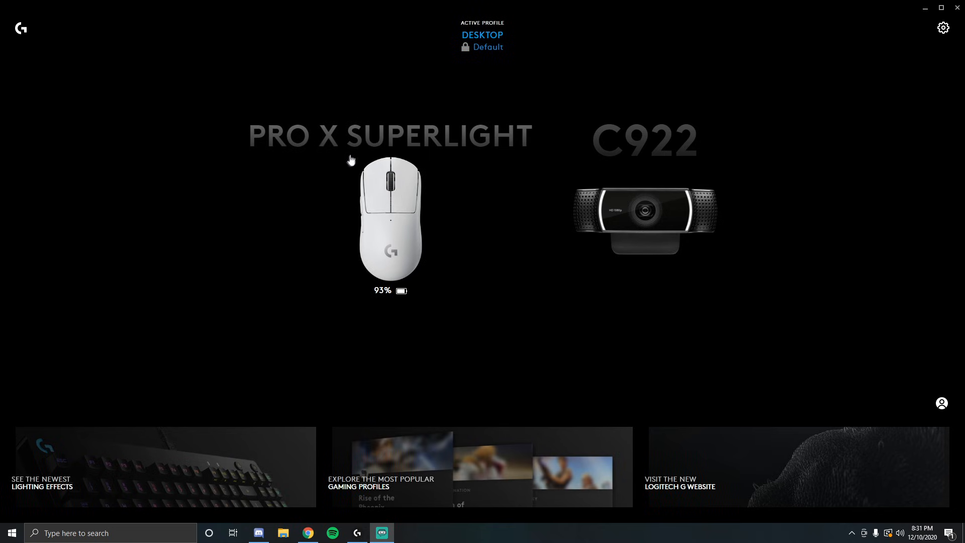
pyautogui.moveTo(272, 125)
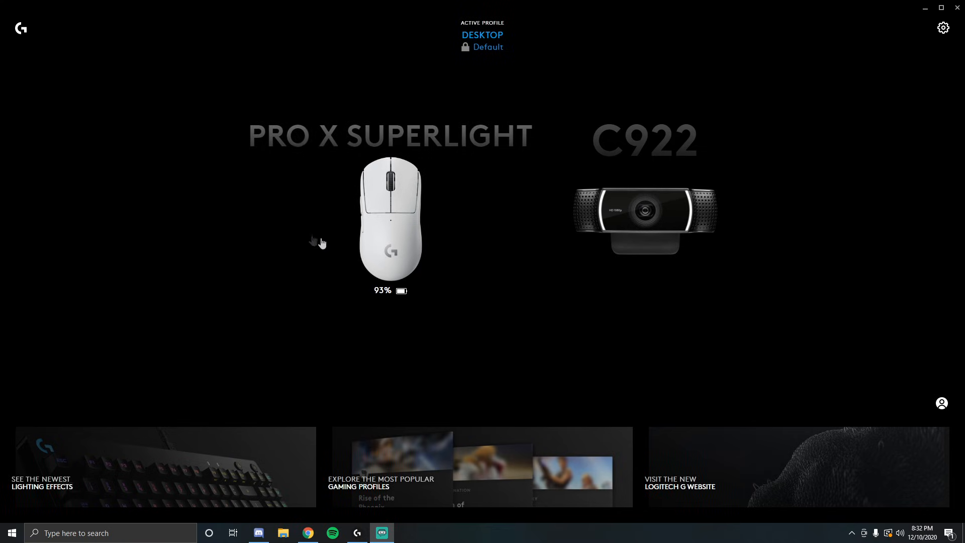
pyautogui.moveTo(378, 200)
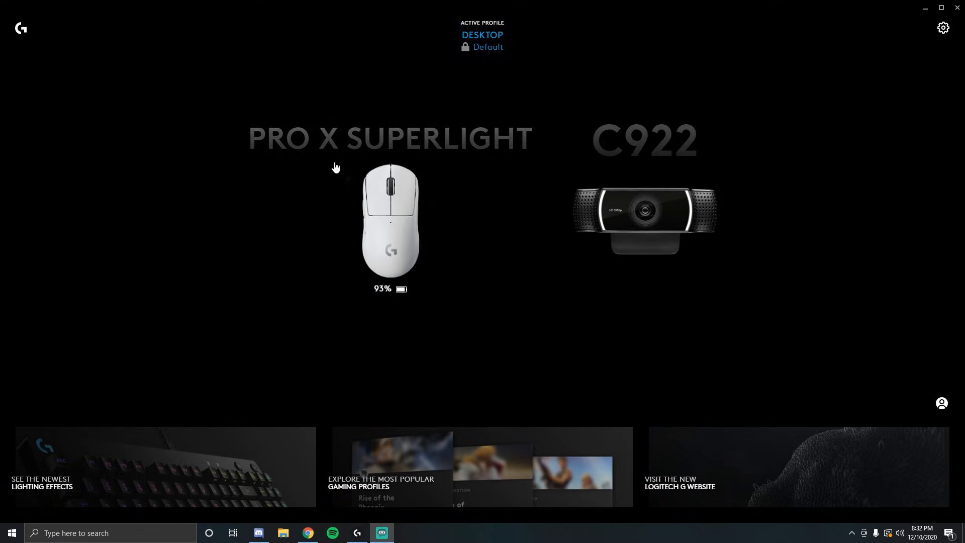
pyautogui.moveTo(376, 139)
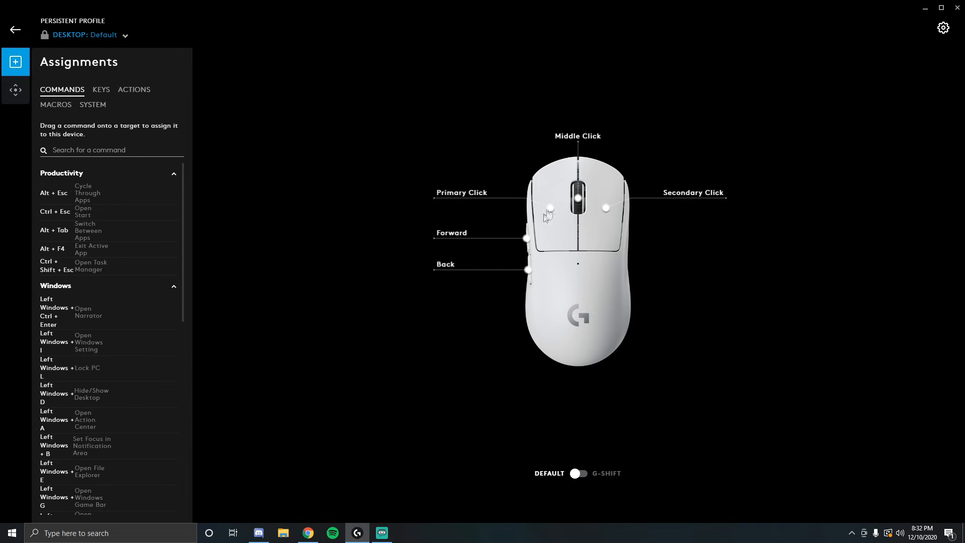
pyautogui.moveTo(578, 268)
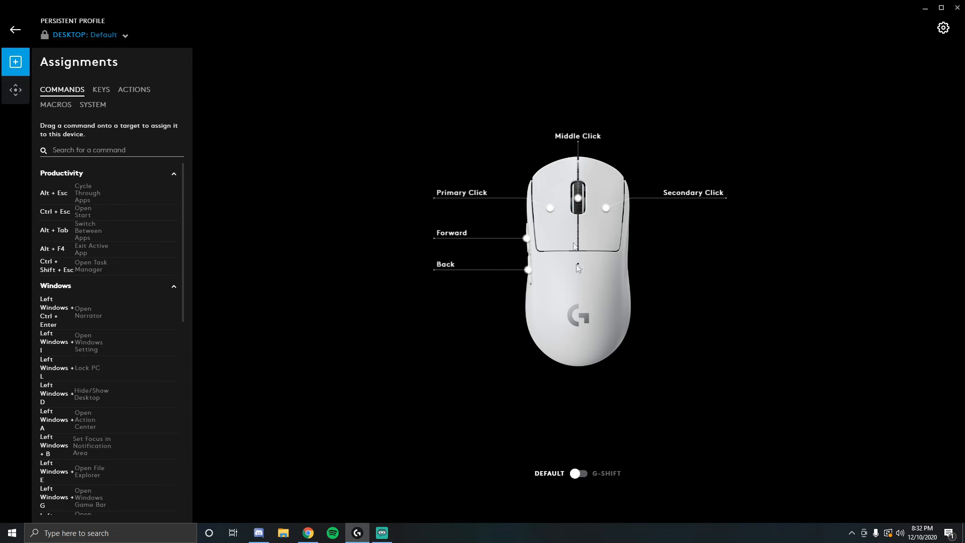
pyautogui.moveTo(568, 238)
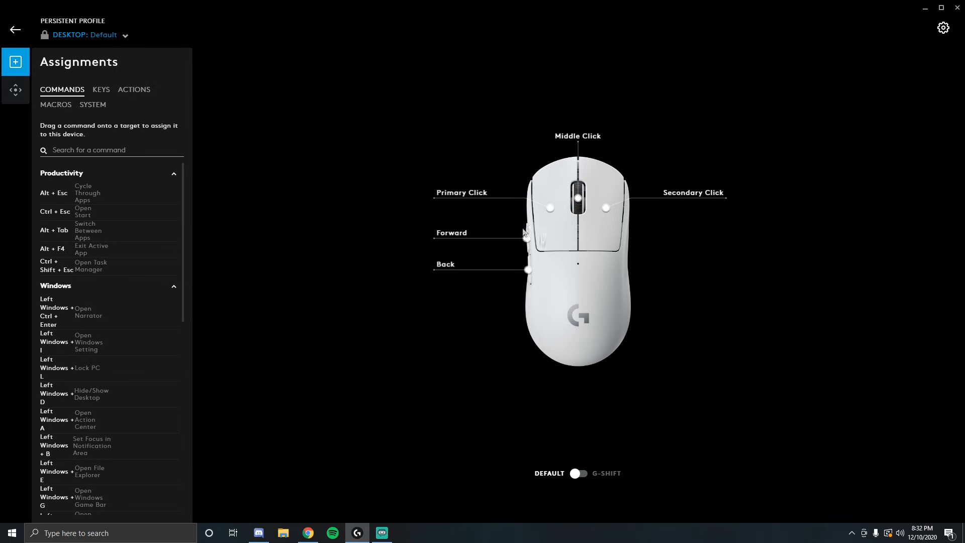
pyautogui.moveTo(542, 276)
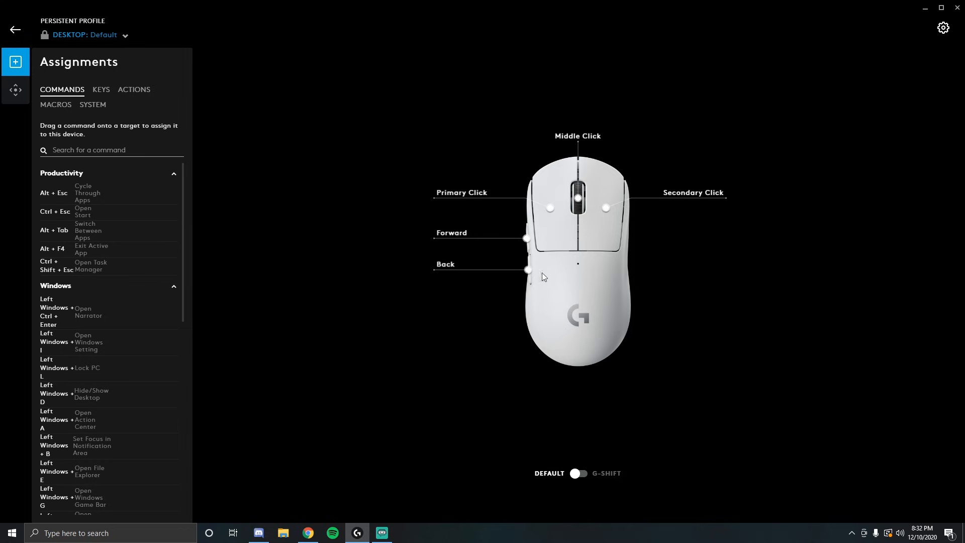
pyautogui.moveTo(577, 299)
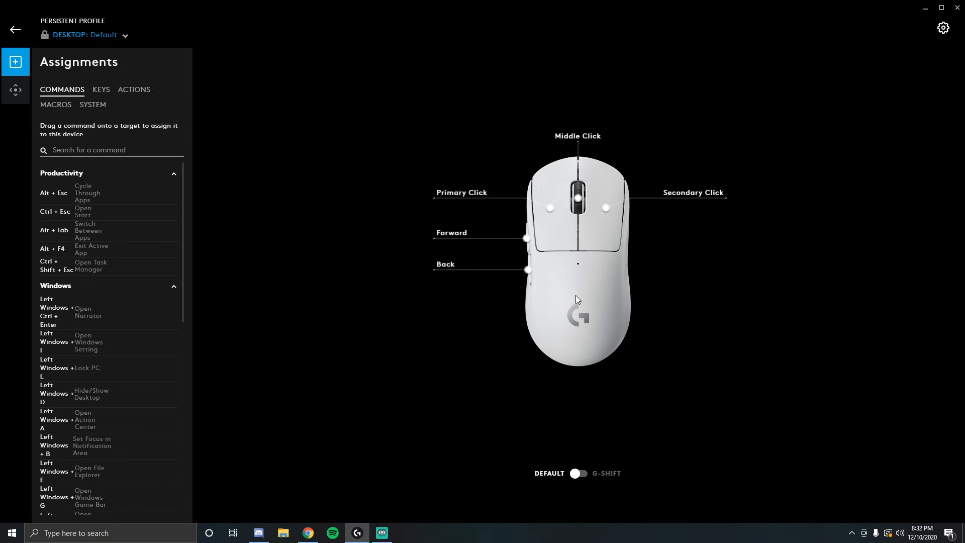
pyautogui.moveTo(585, 304)
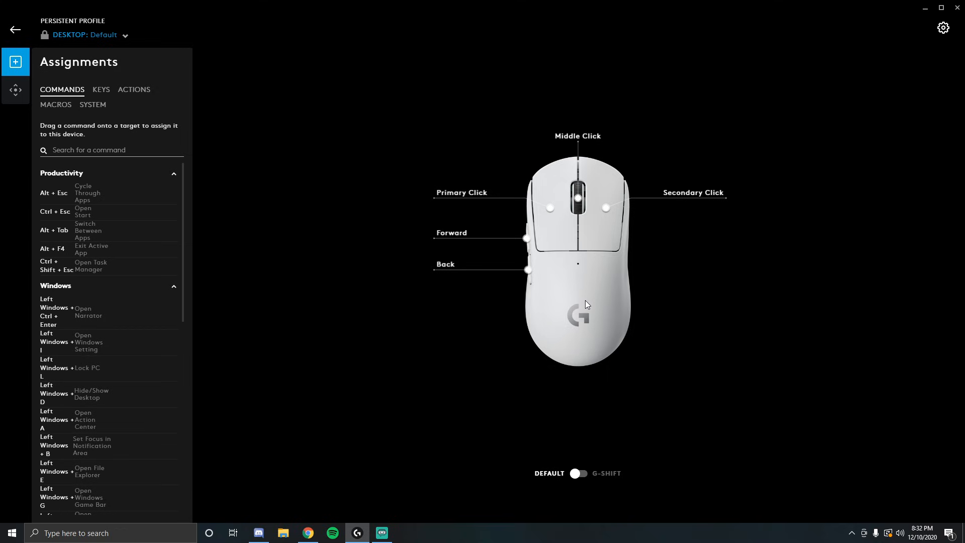
pyautogui.moveTo(578, 296)
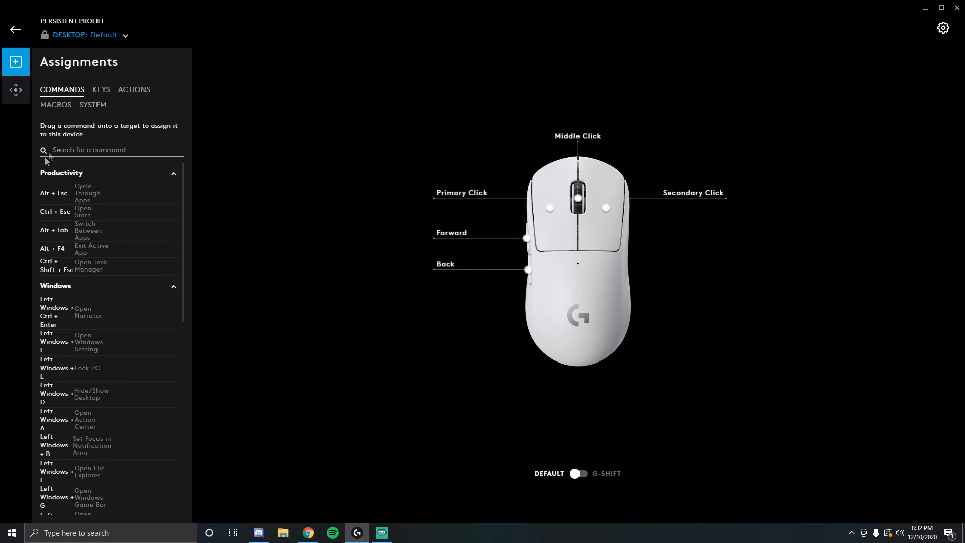
pyautogui.moveTo(47, 99)
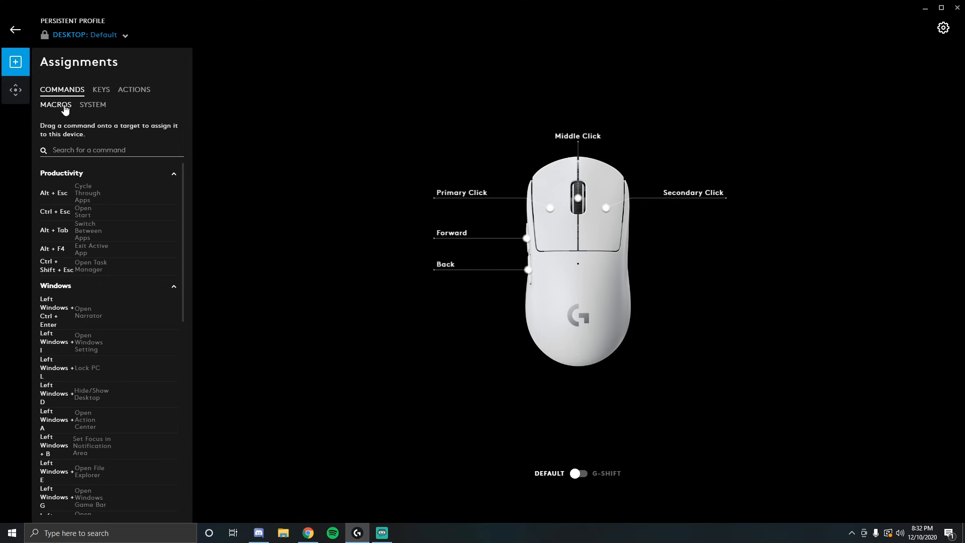
pyautogui.moveTo(16, 89)
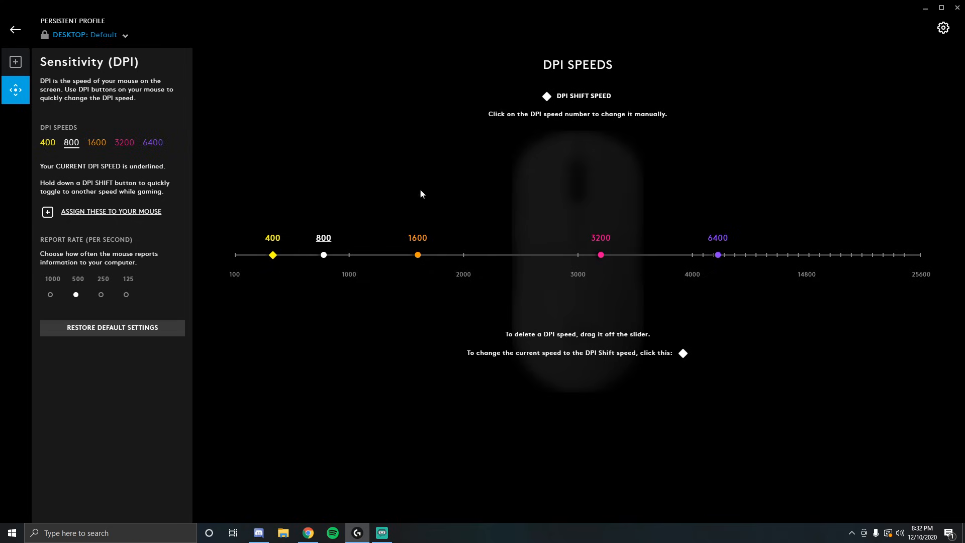
pyautogui.moveTo(79, 146)
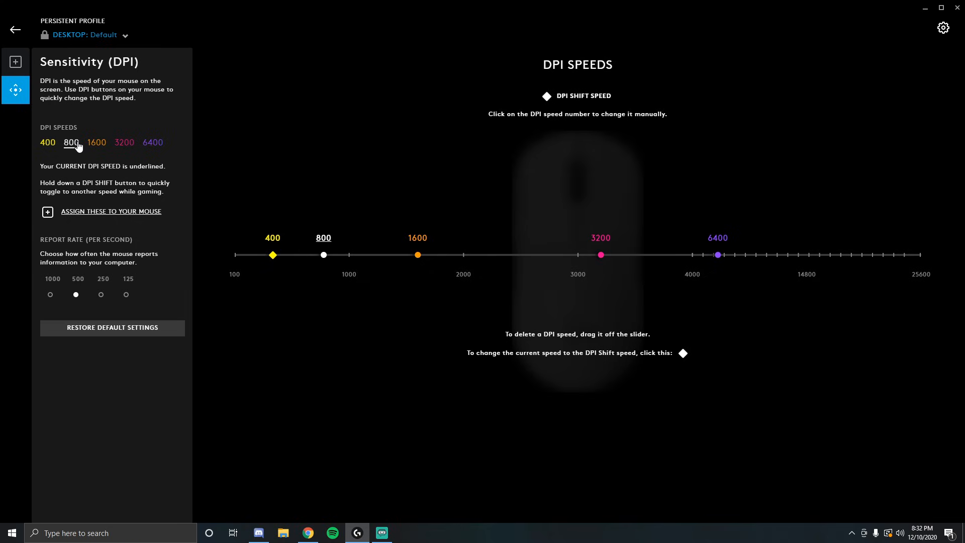
pyautogui.moveTo(64, 147)
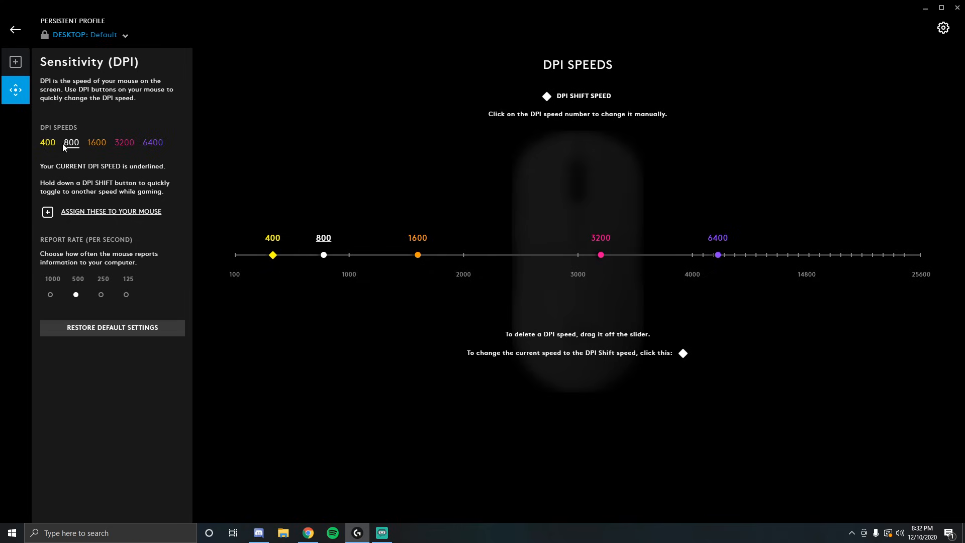
pyautogui.moveTo(189, 166)
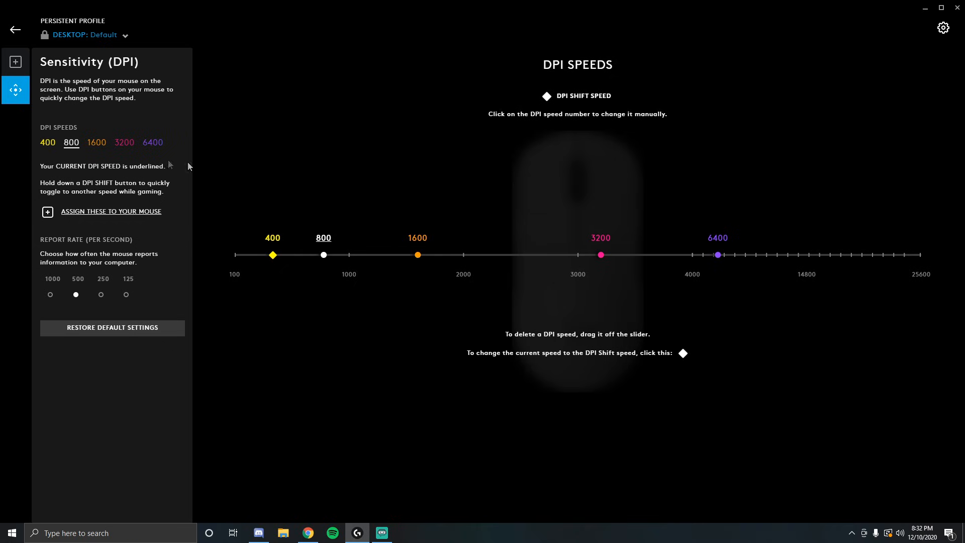
pyautogui.moveTo(47, 142)
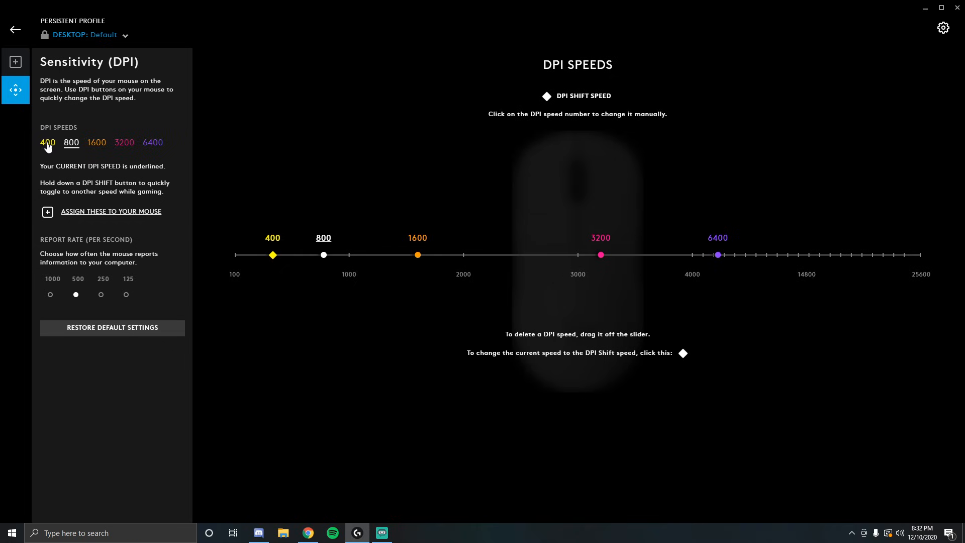
# Step: Select 400 under DPI SPEEDS as the current DPI speed, replacing 800
pyautogui.click(47, 142)
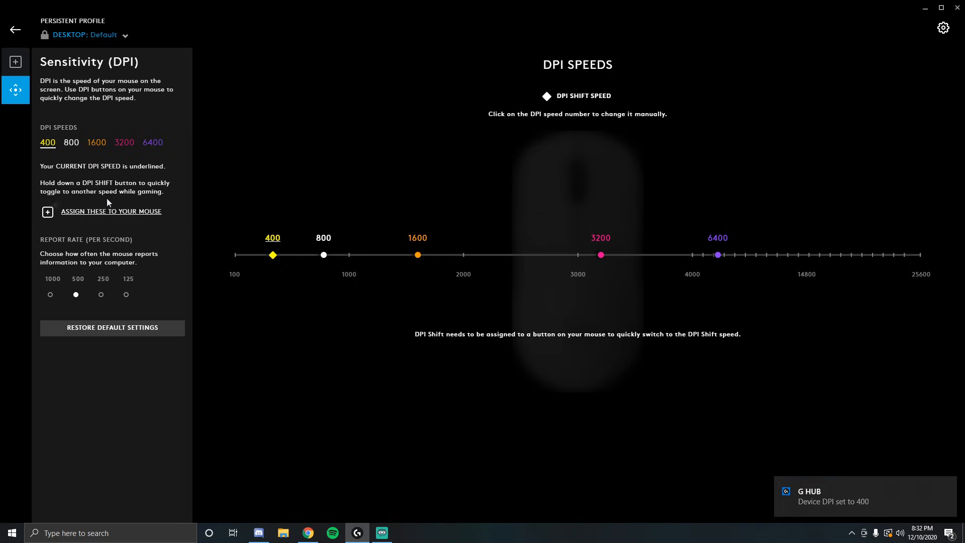
pyautogui.moveTo(828, 518)
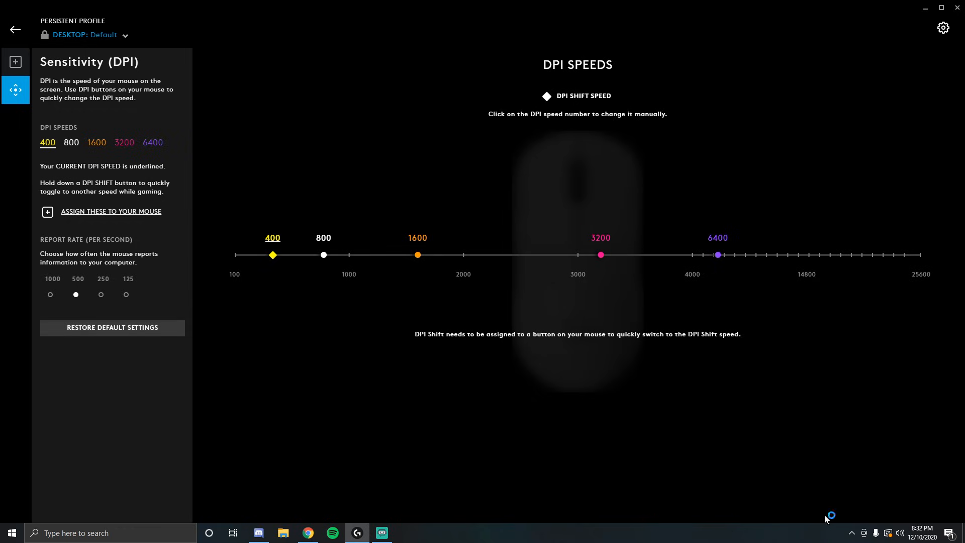
pyautogui.moveTo(88, 157)
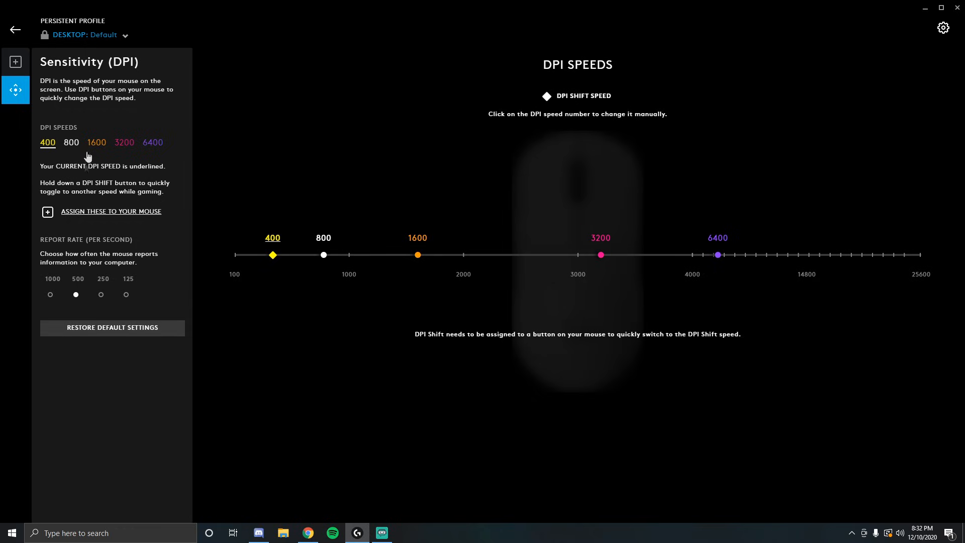
pyautogui.moveTo(67, 169)
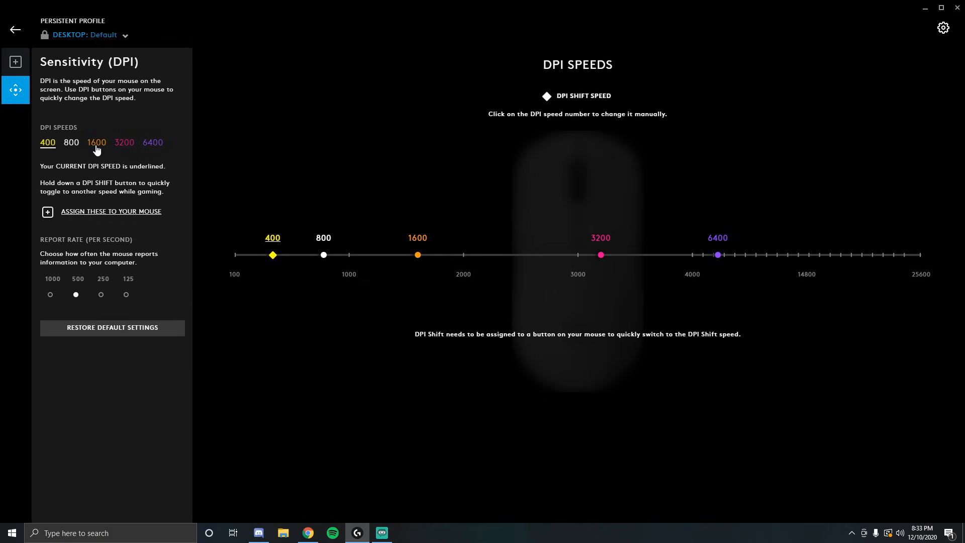
pyautogui.moveTo(93, 152)
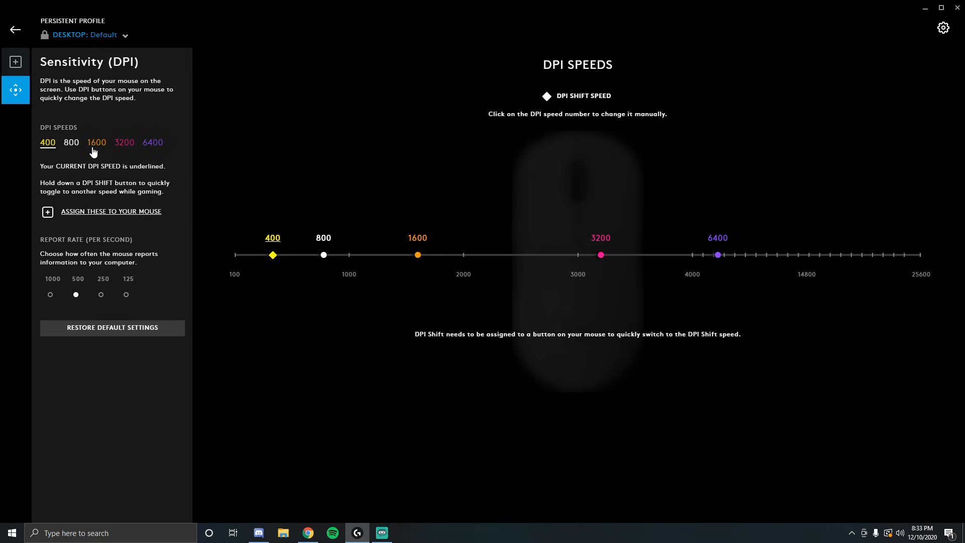
pyautogui.moveTo(108, 143)
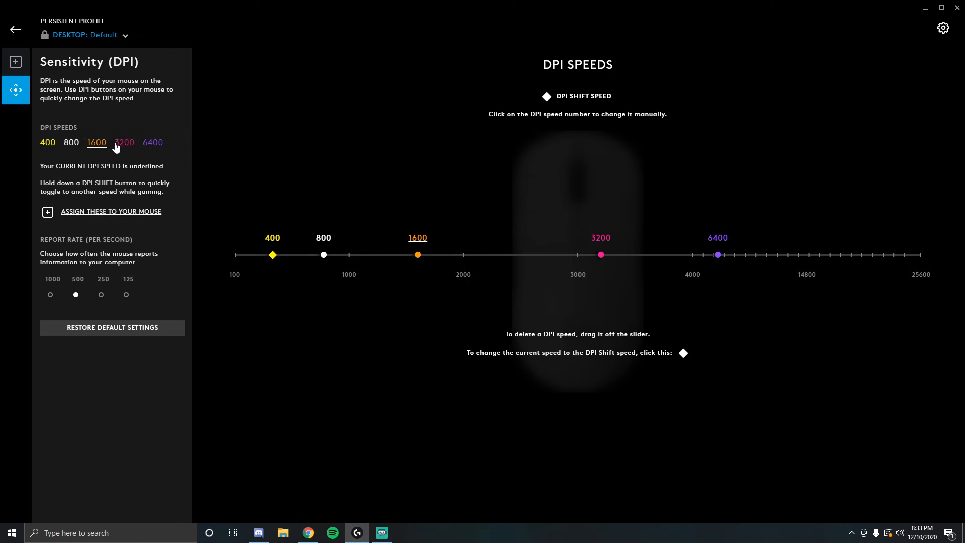
pyautogui.click(124, 142)
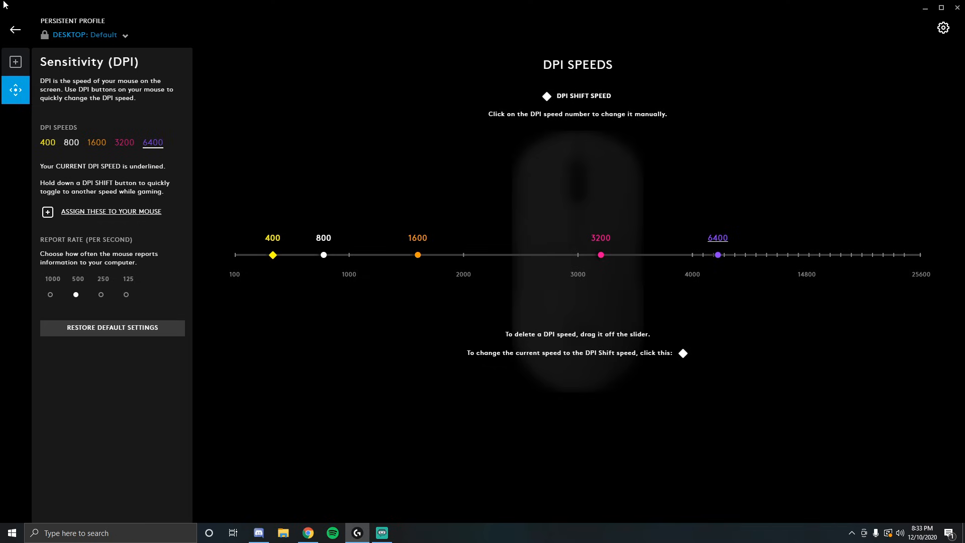
pyautogui.moveTo(175, 180)
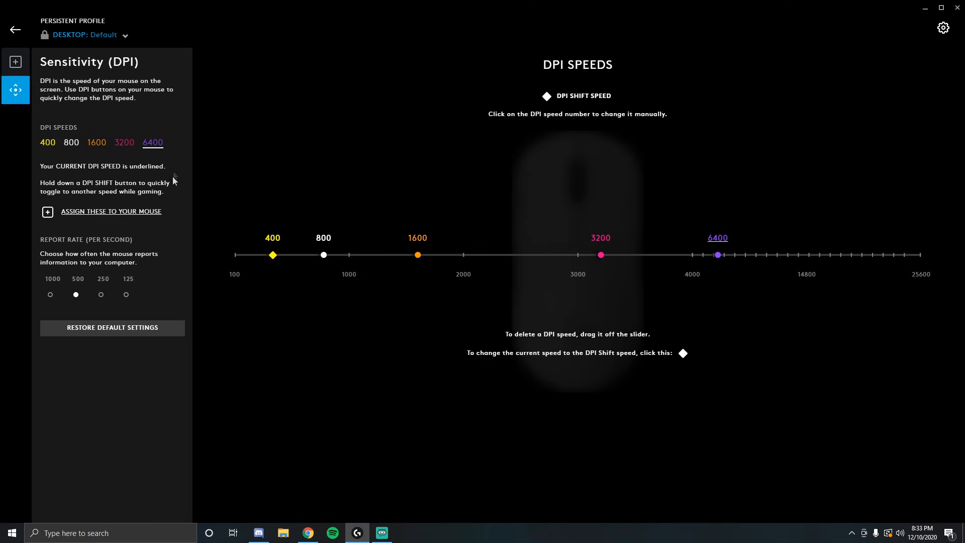
pyautogui.moveTo(154, 112)
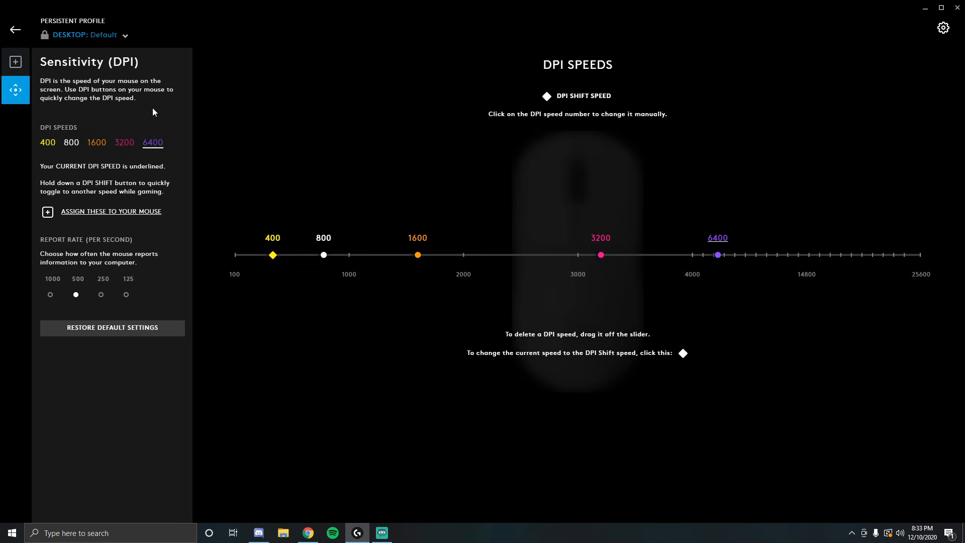
pyautogui.moveTo(28, 196)
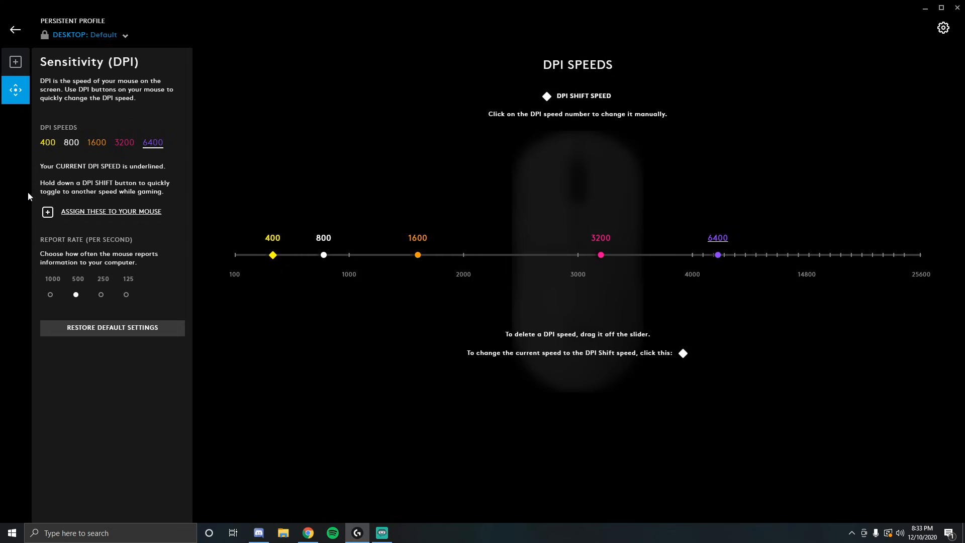
pyautogui.moveTo(74, 161)
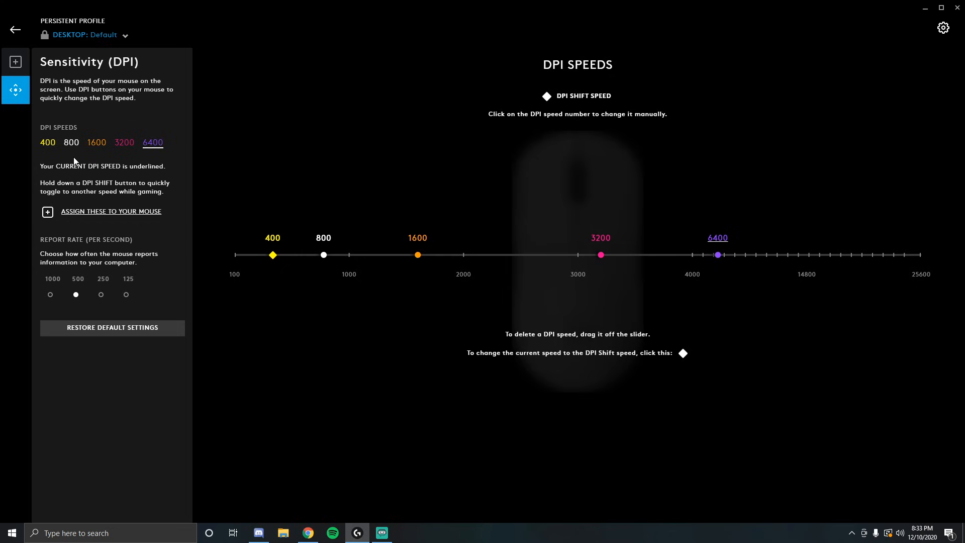
pyautogui.moveTo(70, 147)
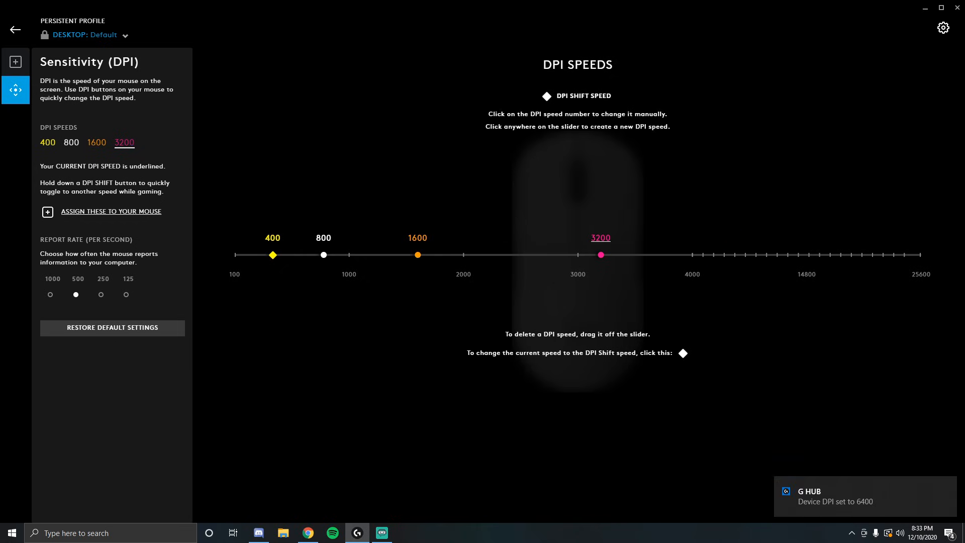
# Step: Add a temporary 24950 DPI speed near the top of the slider, then remove it
pyautogui.click(914, 254)
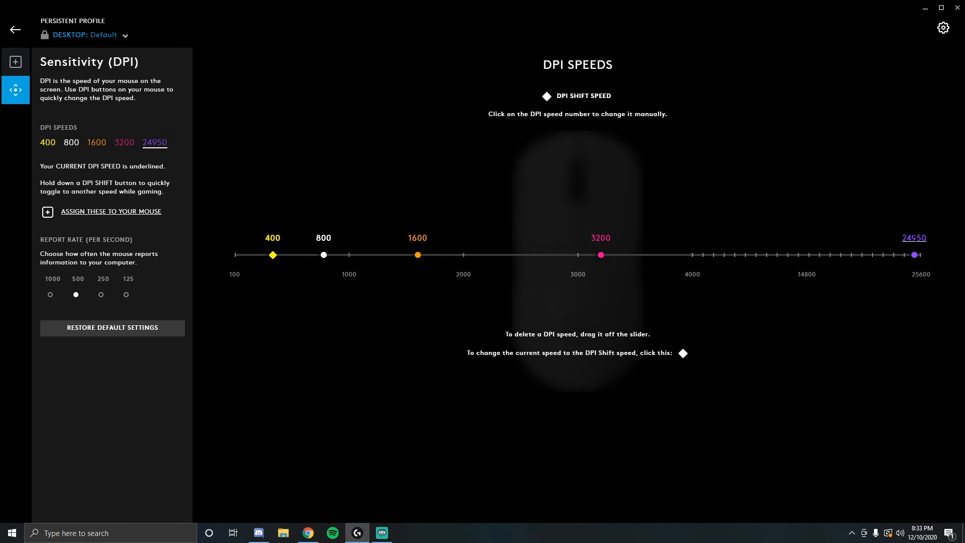
pyautogui.moveTo(248, 256)
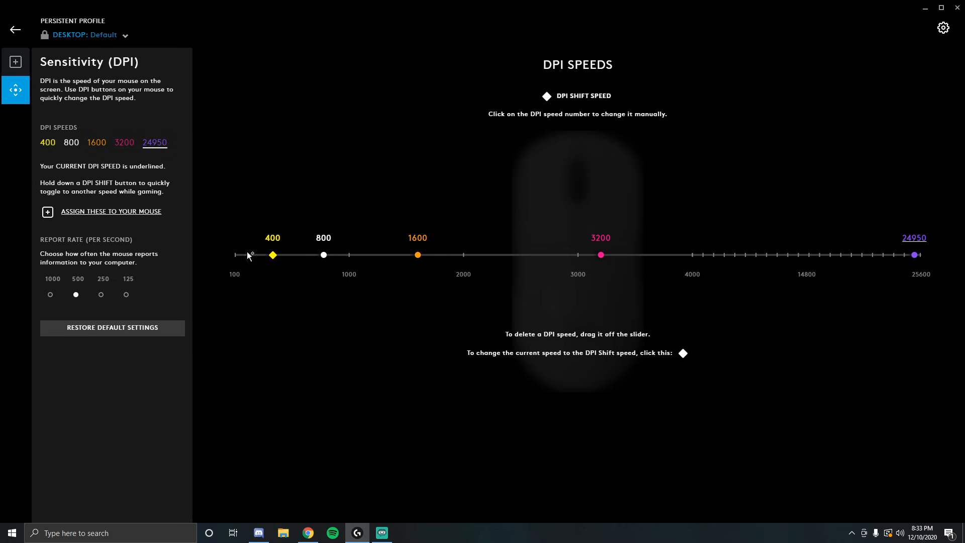
pyautogui.moveTo(8, 136)
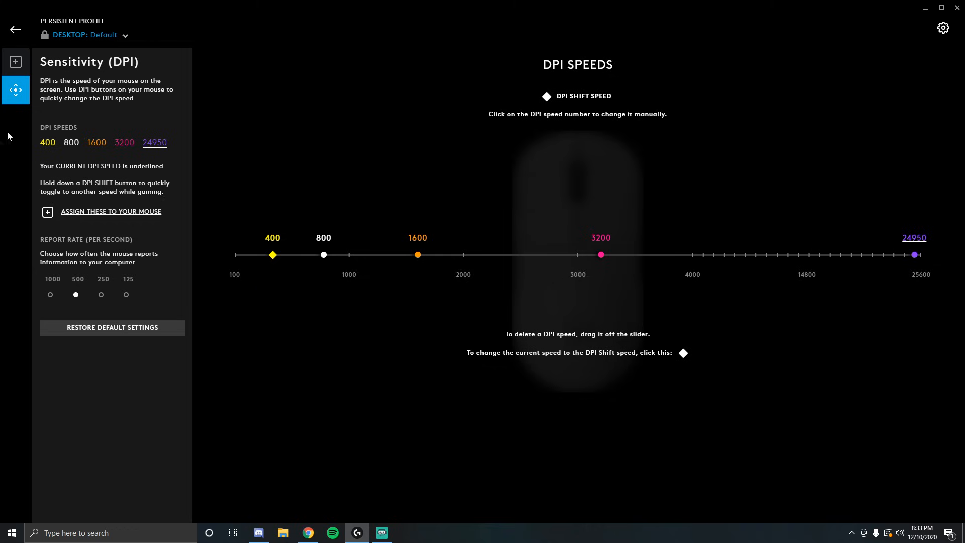
pyautogui.moveTo(66, 156)
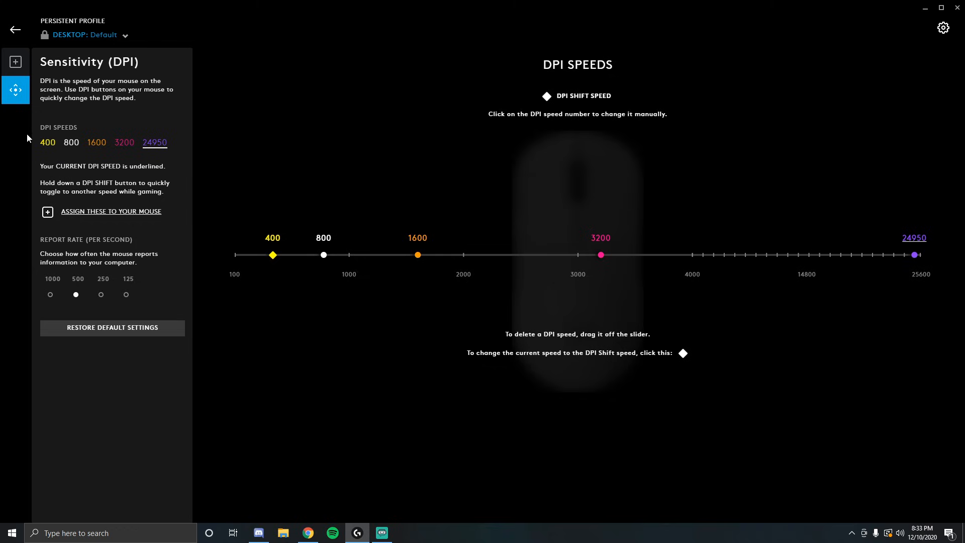
pyautogui.moveTo(51, 152)
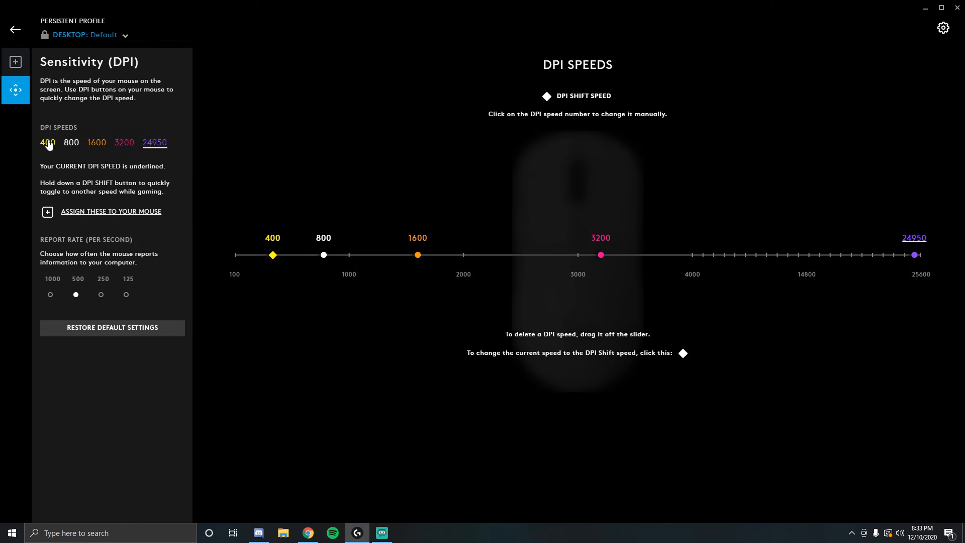
pyautogui.click(47, 142)
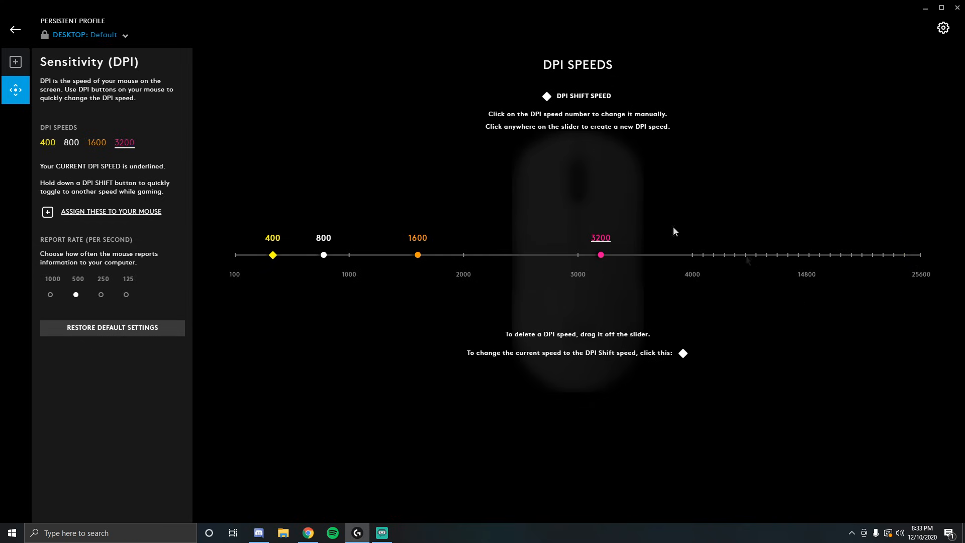
pyautogui.moveTo(436, 237)
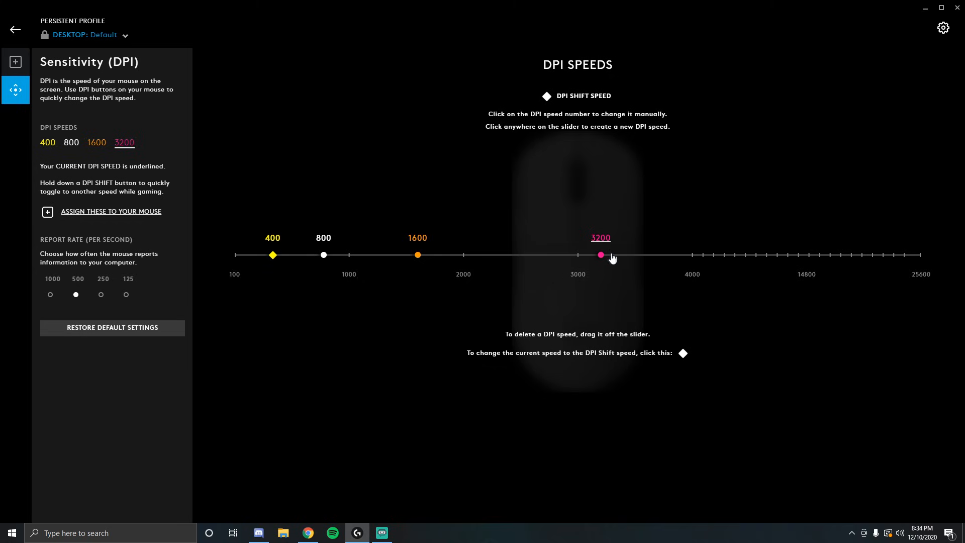
# Step: Drag the 3200 DPI marker to the slider's far right end at 25600
pyautogui.moveTo(601, 254); pyautogui.dragTo(921, 255)
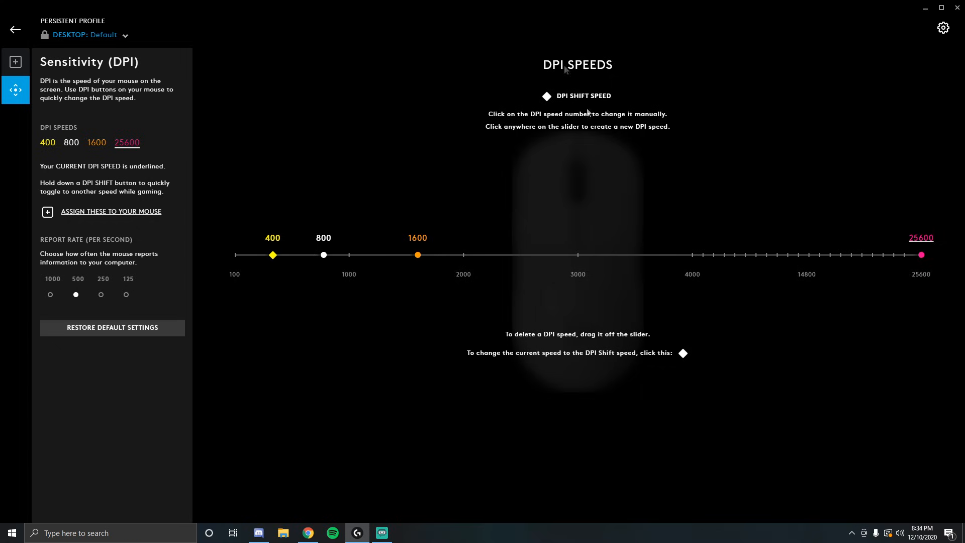
pyautogui.moveTo(484, 476)
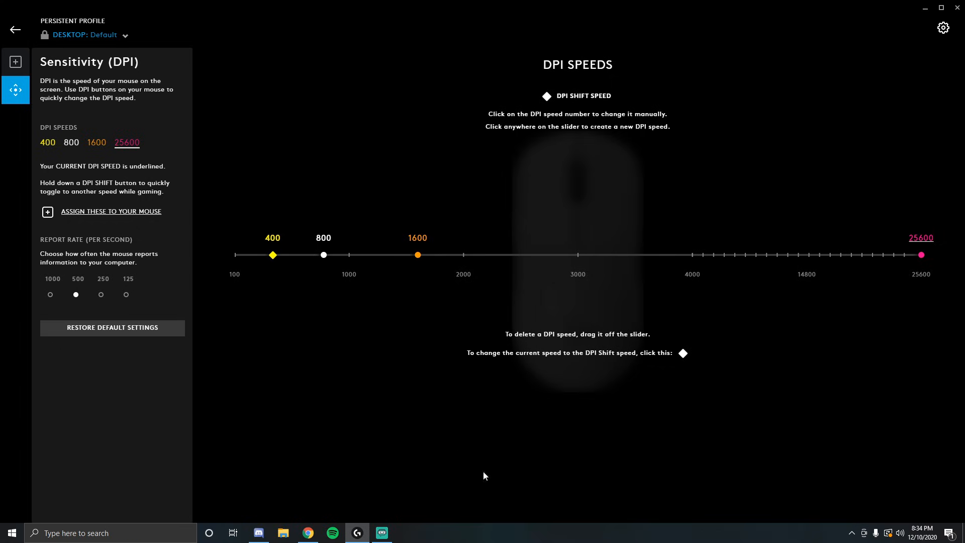
pyautogui.moveTo(551, 540)
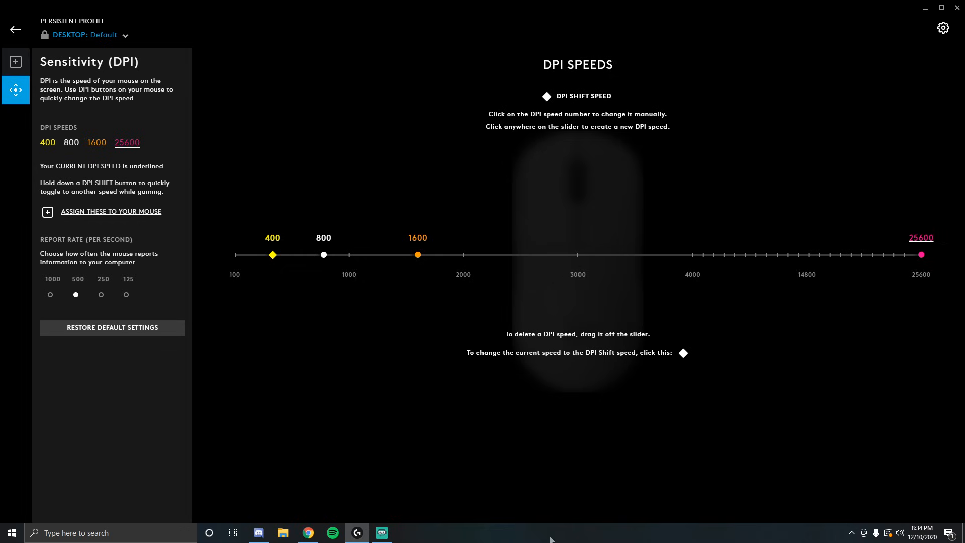
pyautogui.moveTo(641, 86)
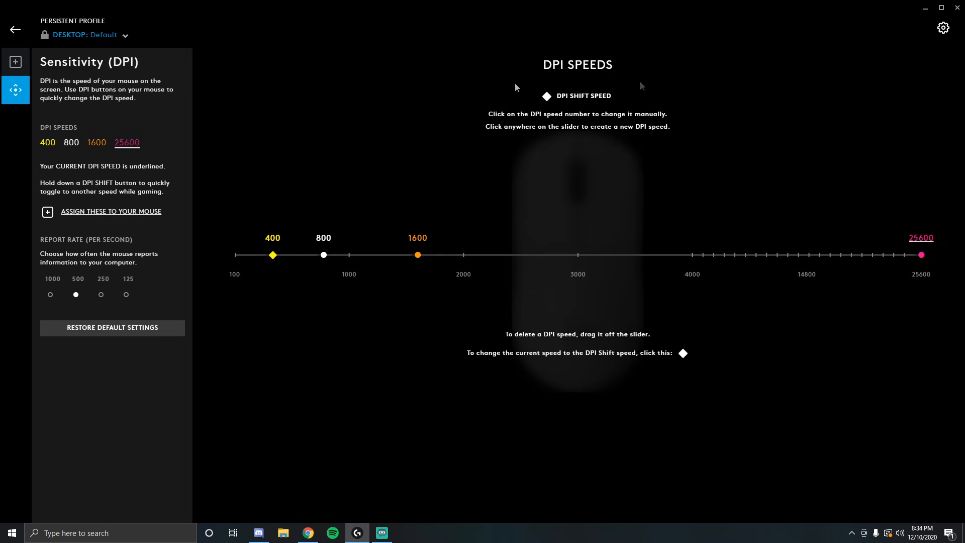
pyautogui.moveTo(758, 184)
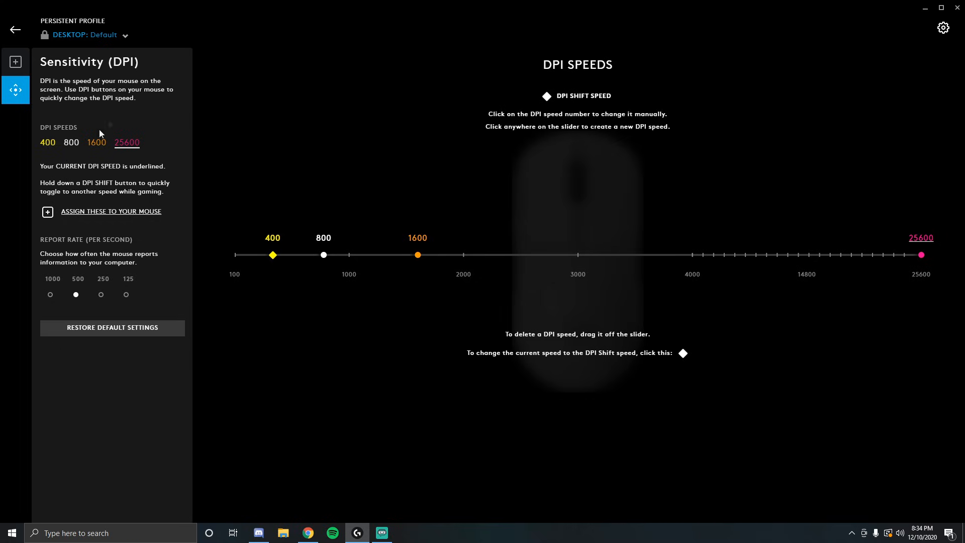
# Step: Select 800 under DPI SPEEDS as the current speed instead of 25600
pyautogui.click(71, 142)
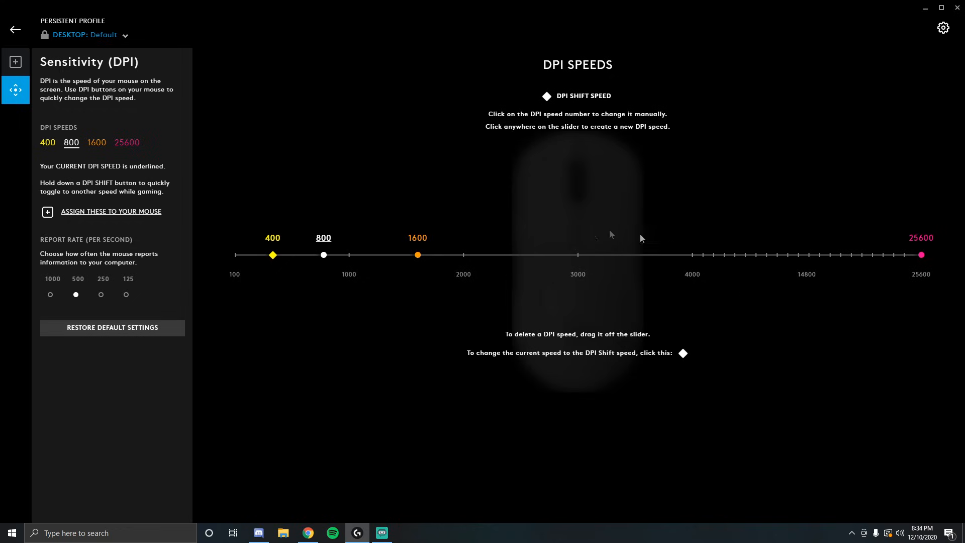
pyautogui.moveTo(641, 238)
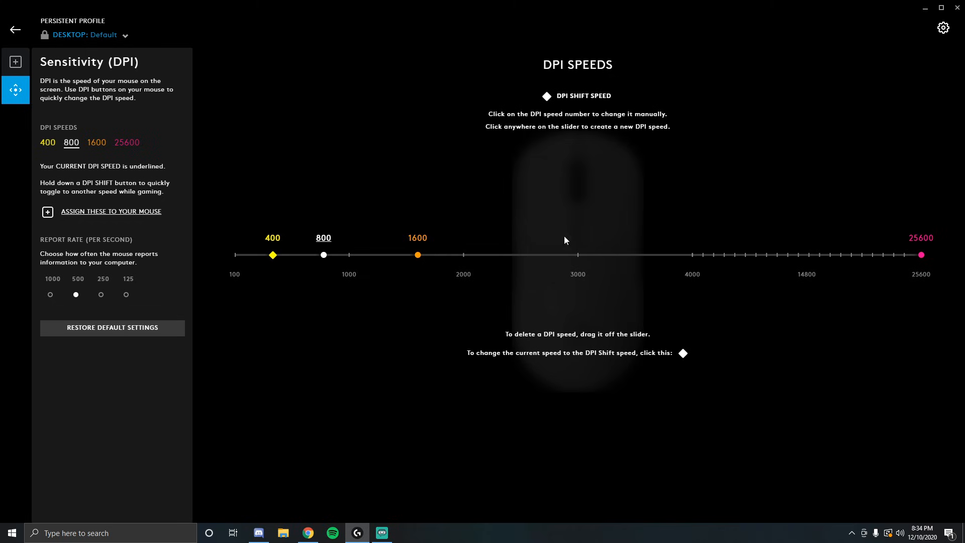
pyautogui.moveTo(515, 416)
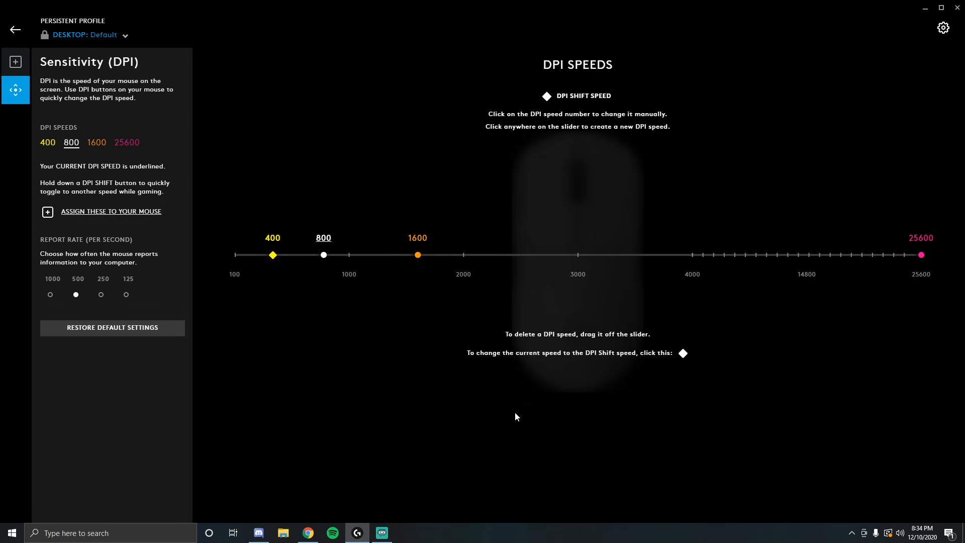
pyautogui.moveTo(750, 396)
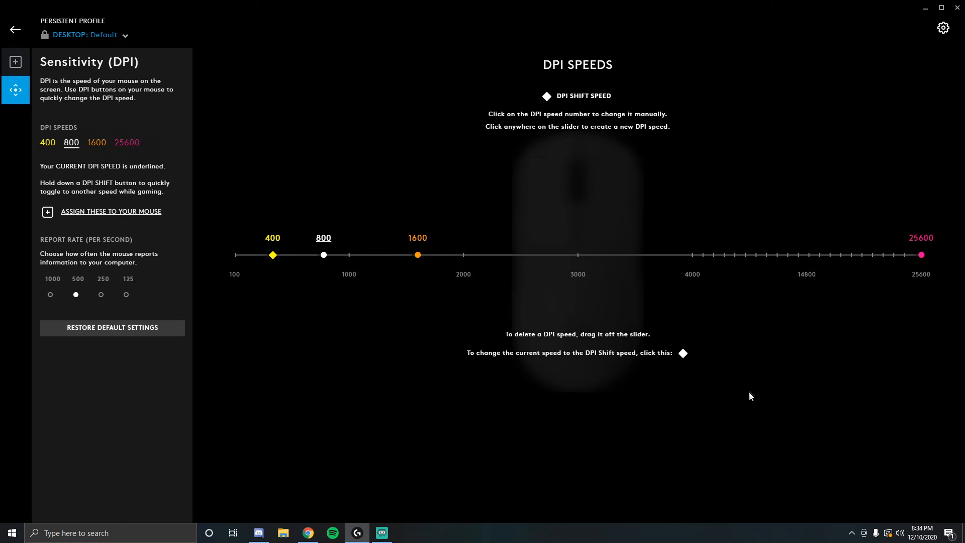